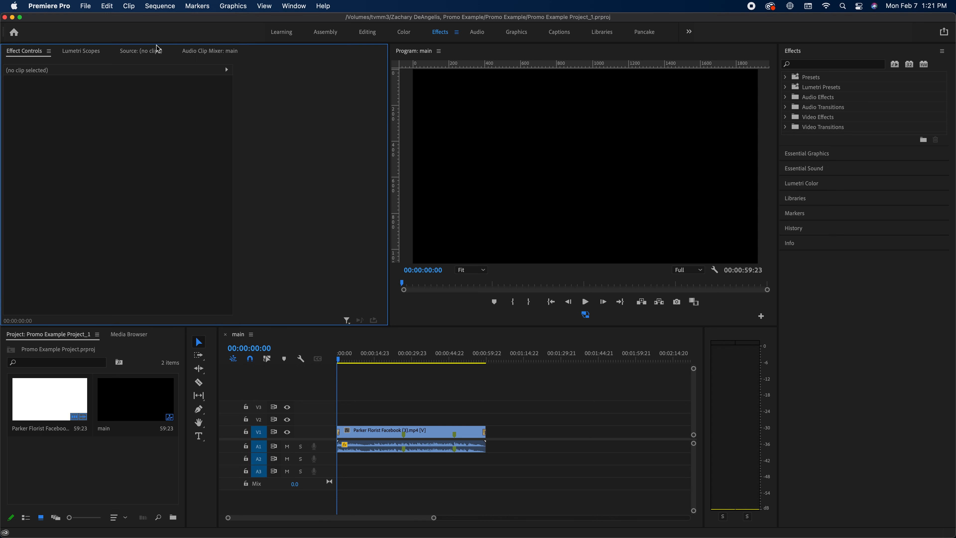
{"action": "mouse_move", "coordinate": [341, 225]}
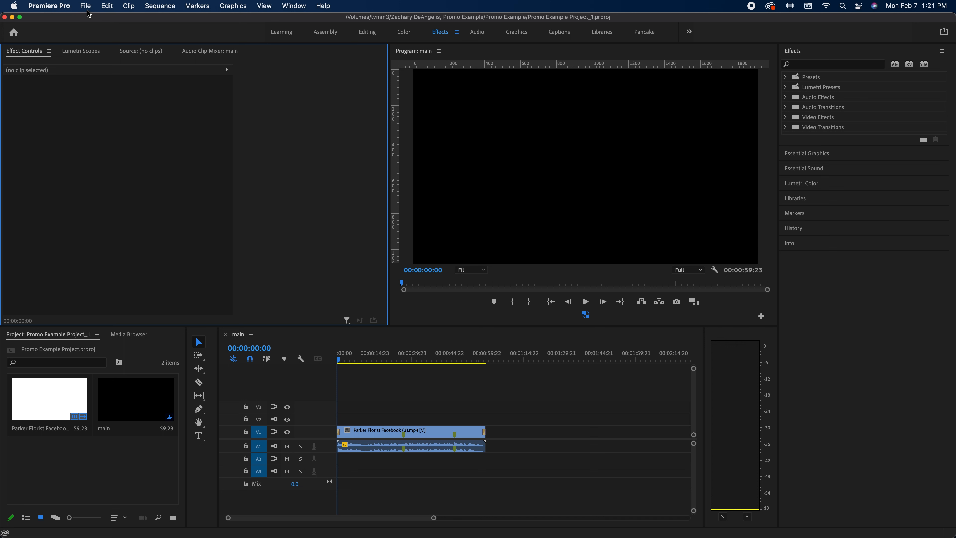
Bring up Export Settings for the main sequence, H.264 with Match Source – High bitrate.
{"action": "left_click", "coordinate": [85, 6]}
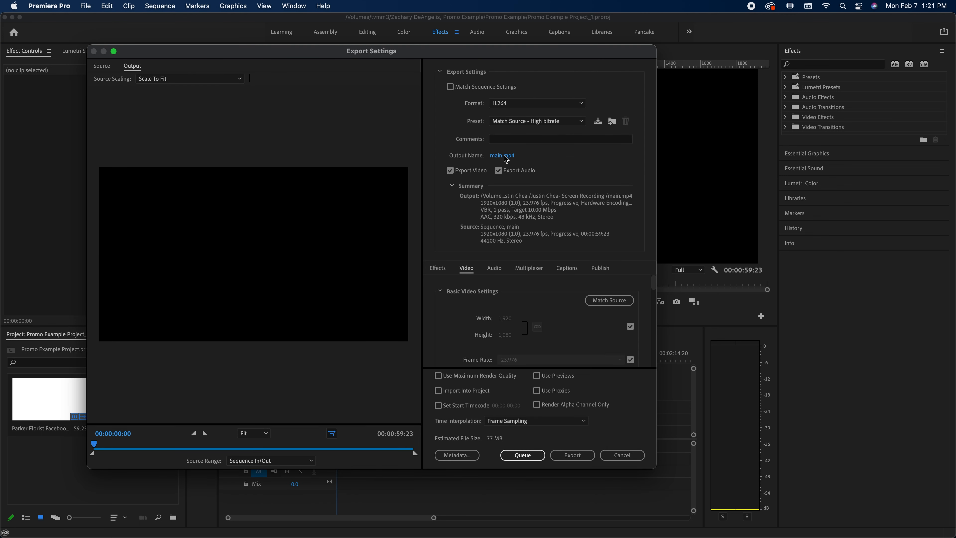
{"action": "left_click", "coordinate": [502, 155]}
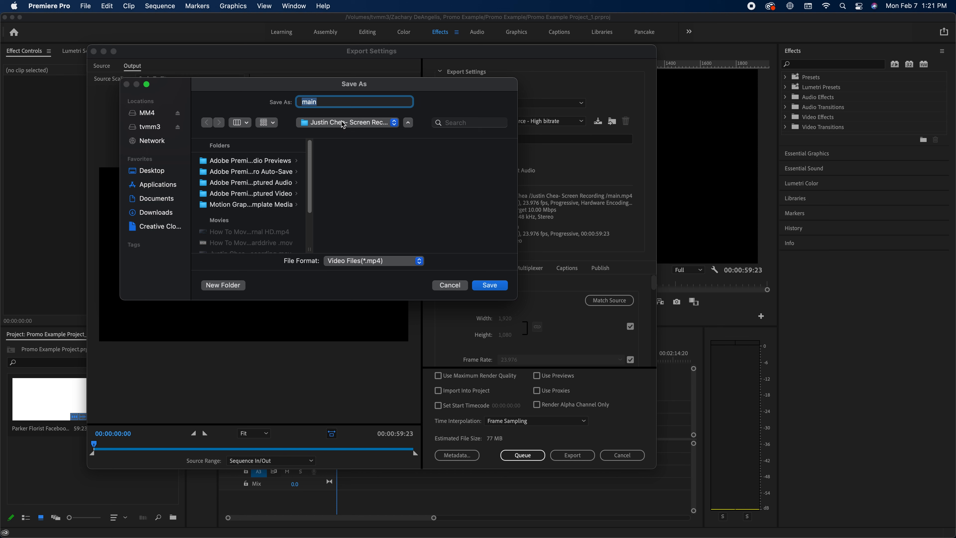
{"action": "type", "text": "Zachary De"}
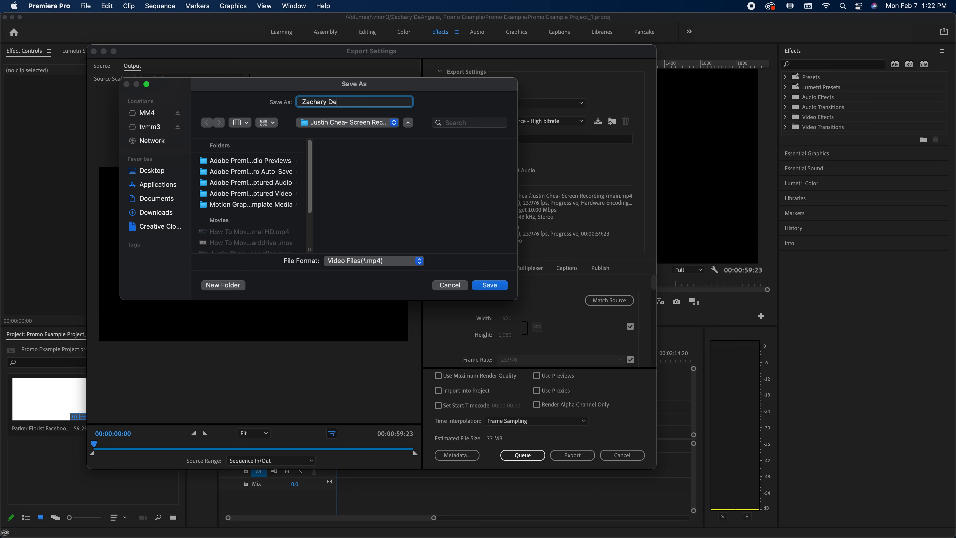
{"action": "type", "text": "Angelis,"}
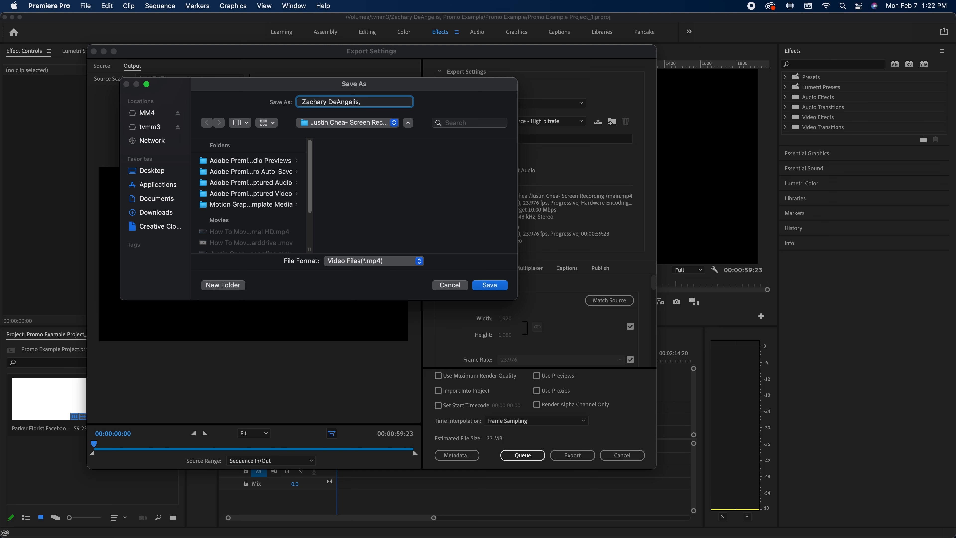
{"action": "type", "text": "Project Example"}
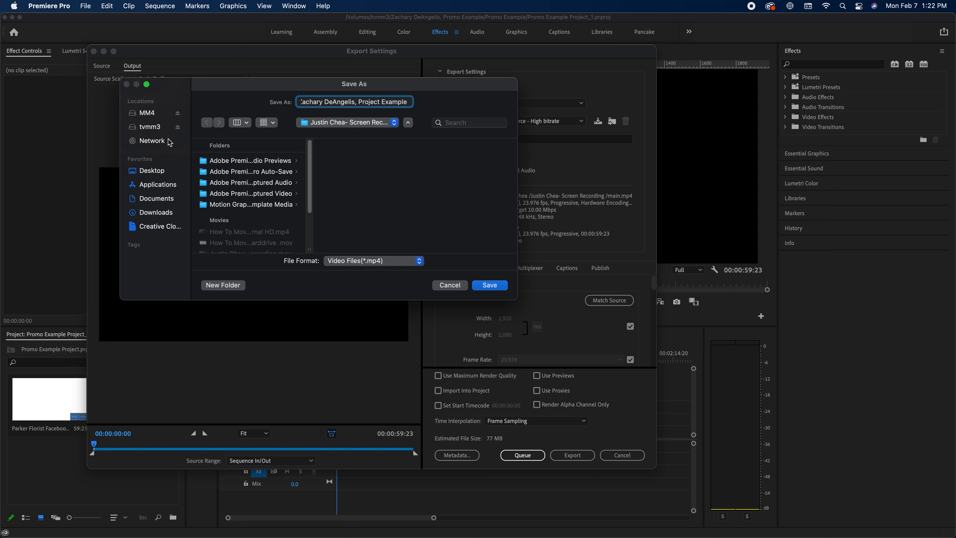
{"action": "left_click", "coordinate": [149, 126]}
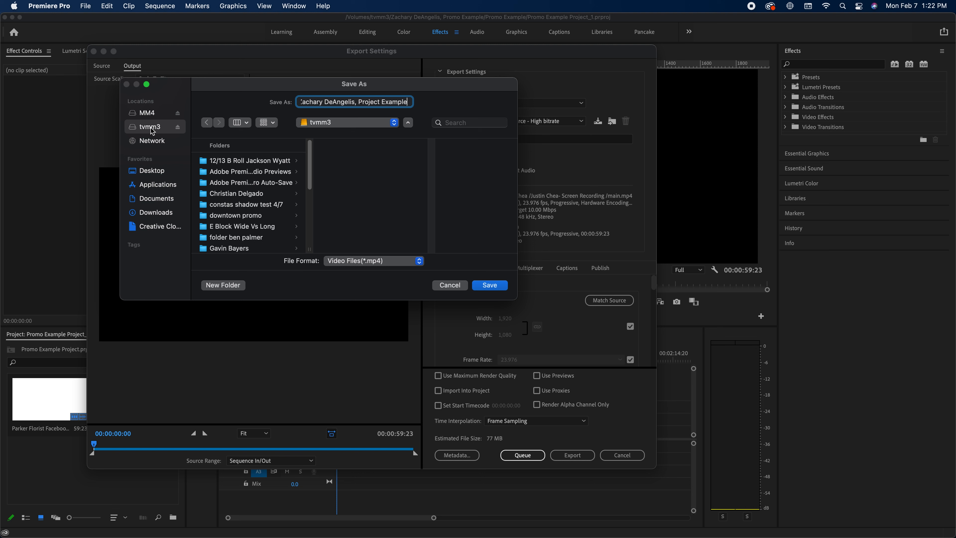
{"action": "scroll", "scroll_direction": "down", "scroll_amount": 3}
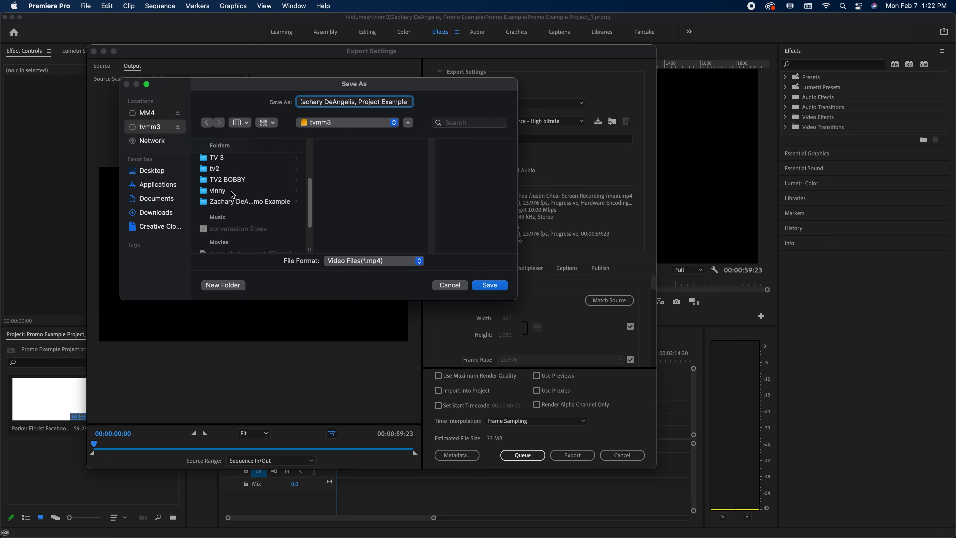
{"action": "left_click", "coordinate": [250, 201]}
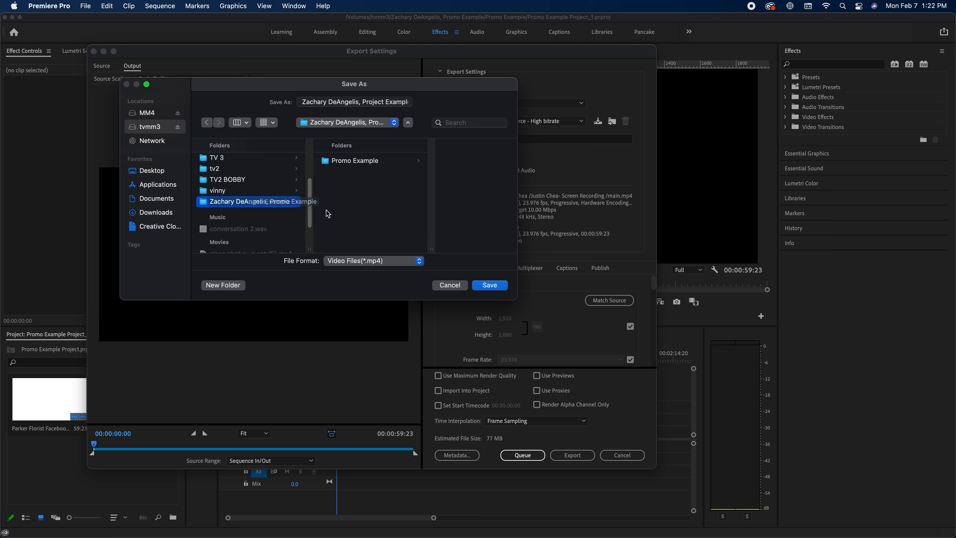
{"action": "left_click", "coordinate": [256, 201]}
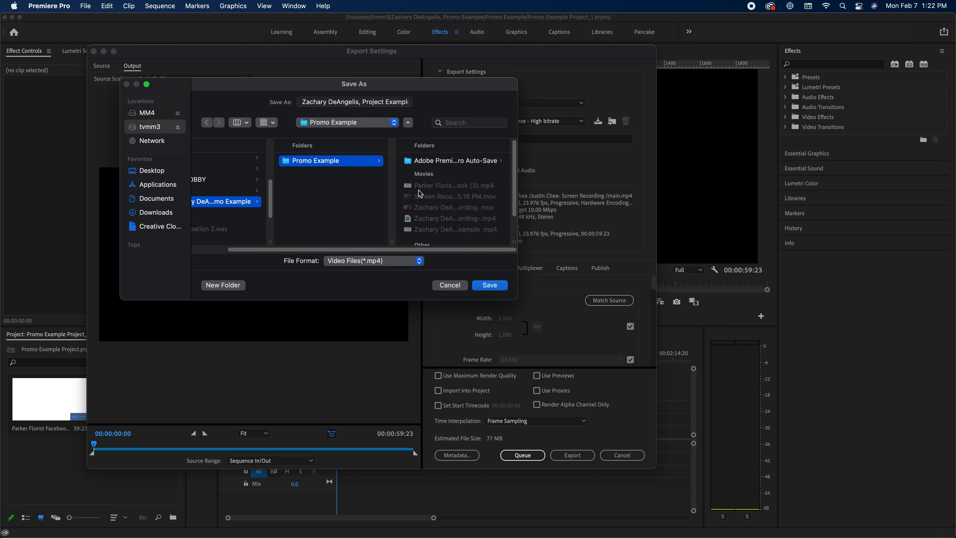
Save the destination and start encoding the main sequence as an mp4.
{"action": "left_click", "coordinate": [490, 285]}
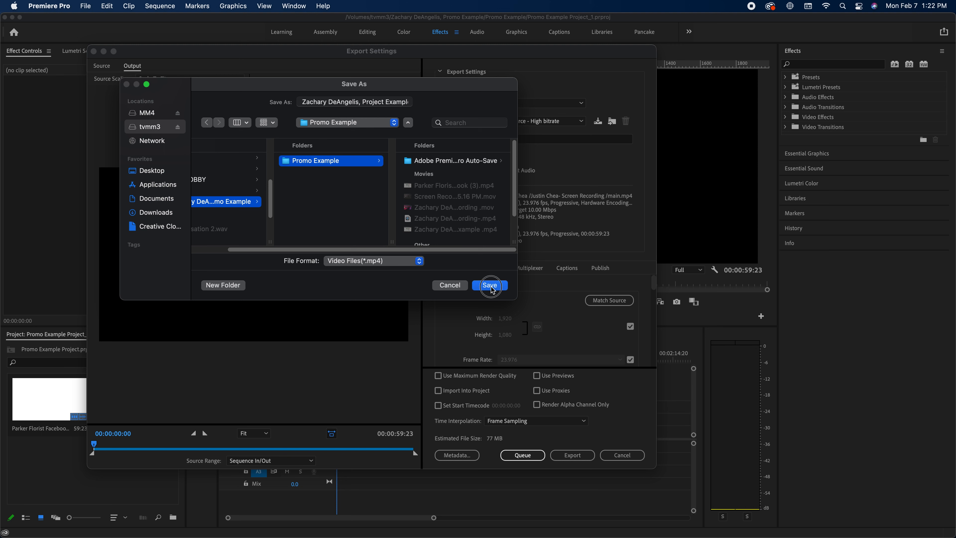
{"action": "left_click", "coordinate": [490, 285]}
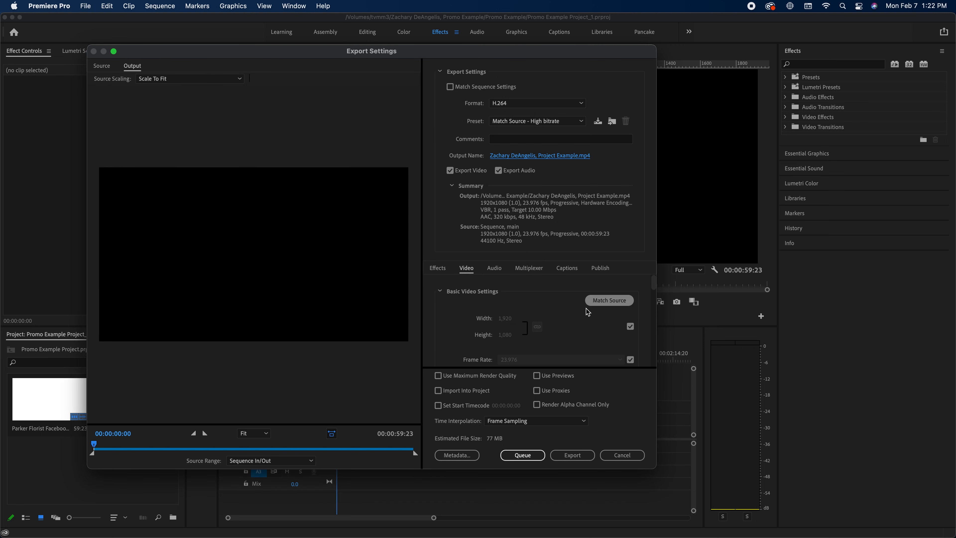
{"action": "left_click", "coordinate": [573, 454]}
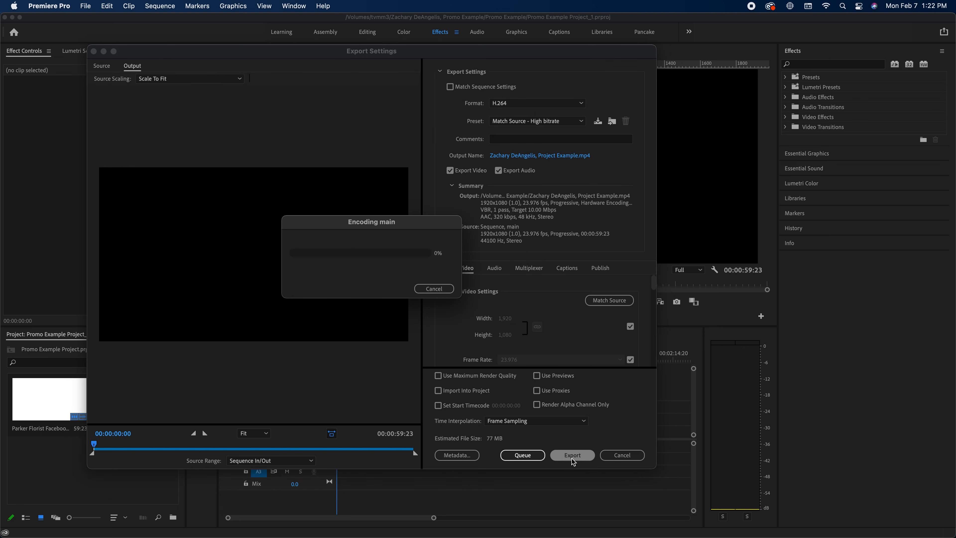